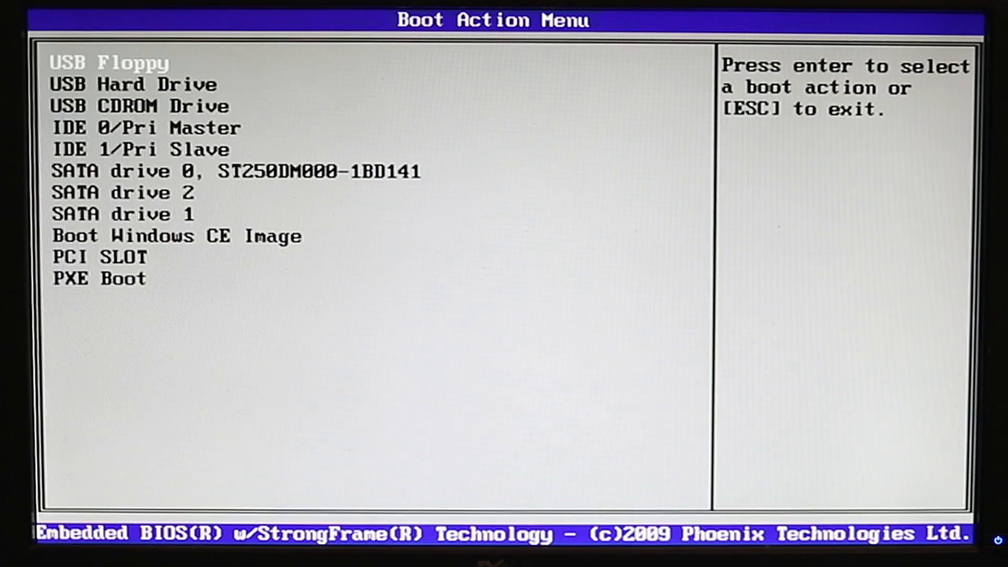
Move down in the Boot Action Menu to the desired boot device and boot from it.
key("down")
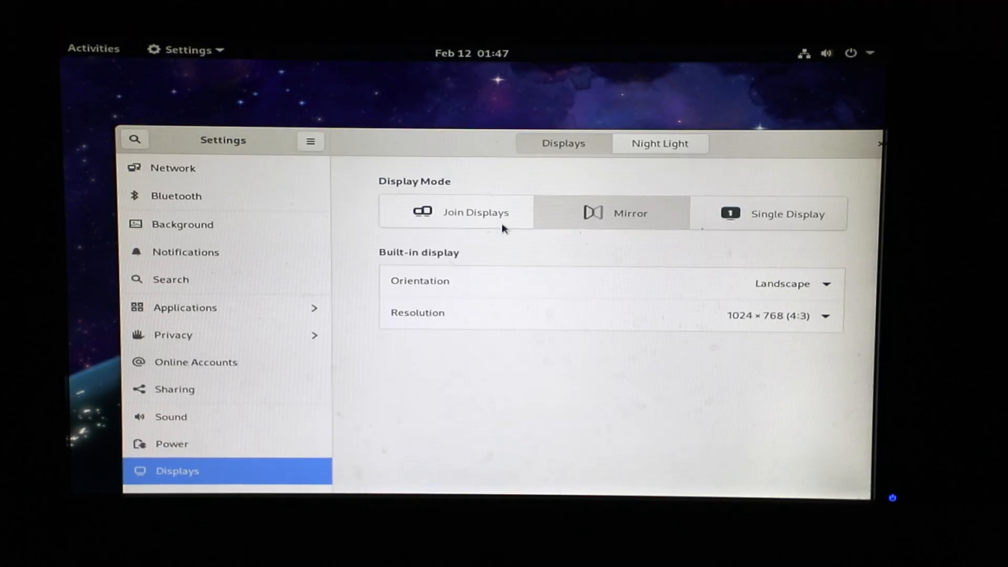
mouse_move(302, 49)
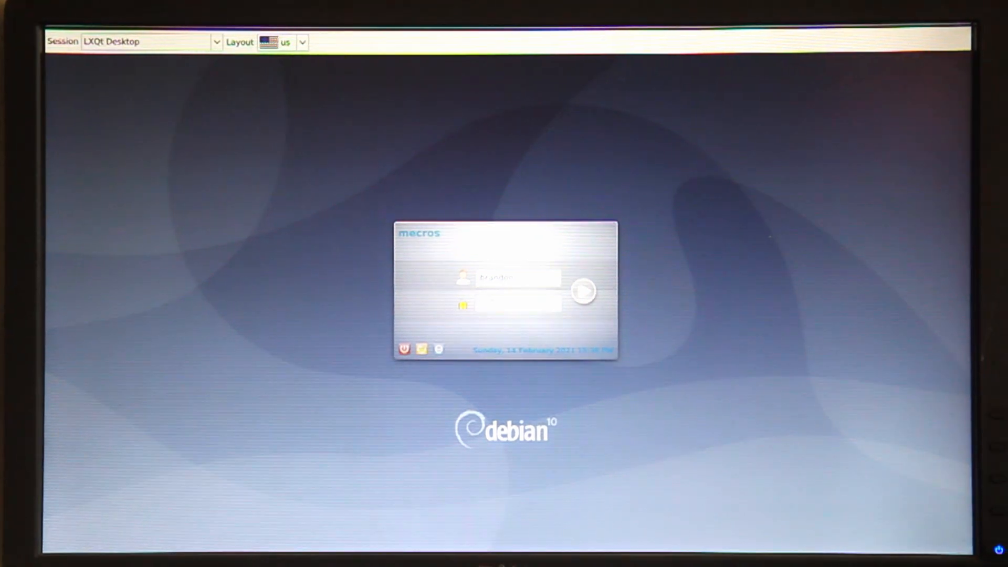
Log in on the Debian 10 login screen with LXQt Desktop as the session.
left_click(583, 291)
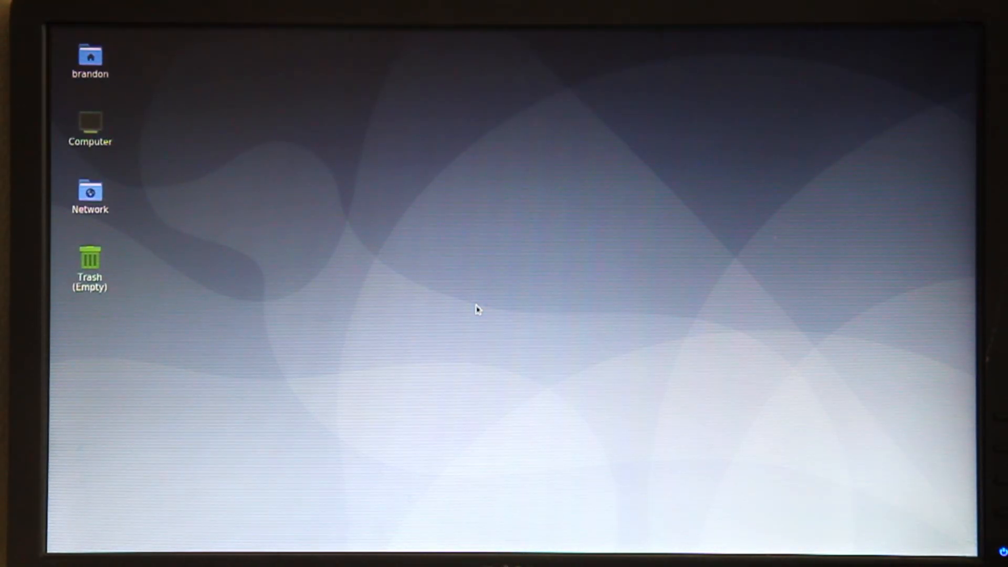